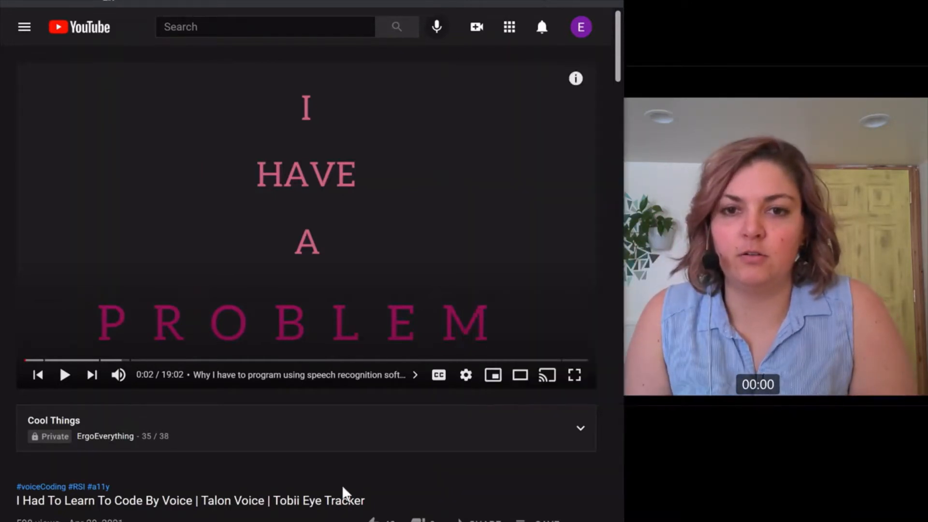
# Scroll down the video page toward the Cool Things playlist
pyautogui.scroll(-3)
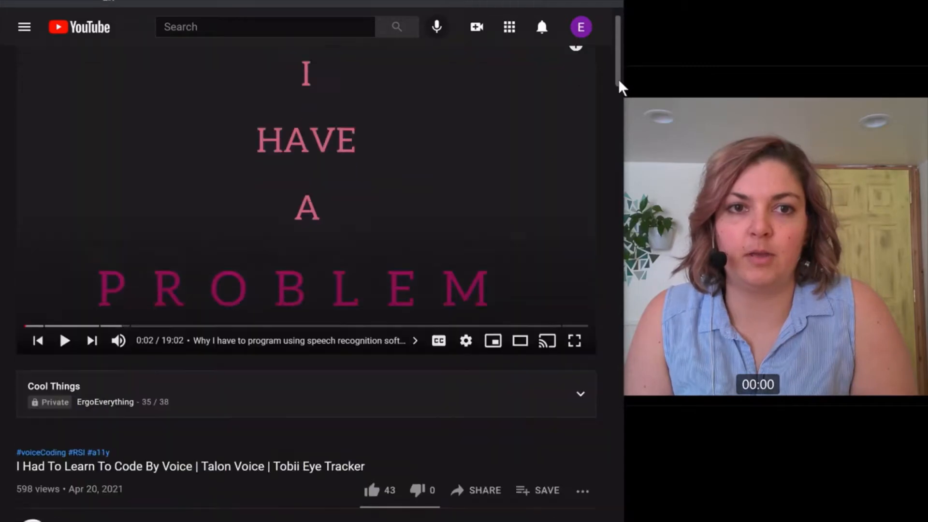
pyautogui.scroll(-3)
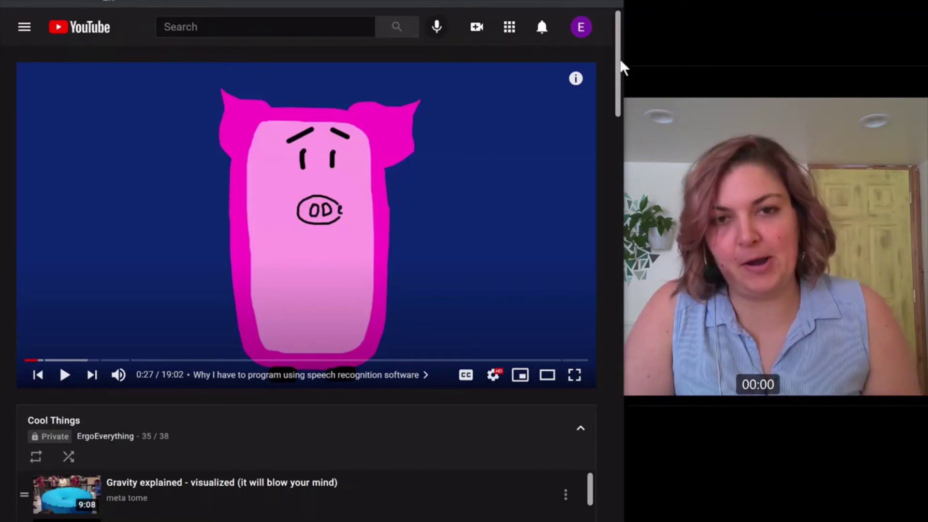
# Resume the video into the 'What I use for voice coding and eye tracking' chapter
pyautogui.click(64, 375)
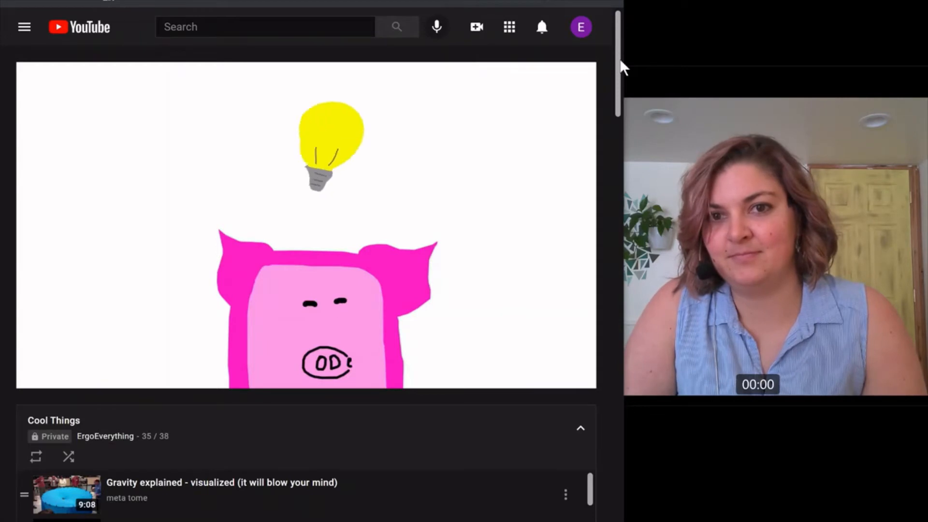
pyautogui.moveTo(305, 236)
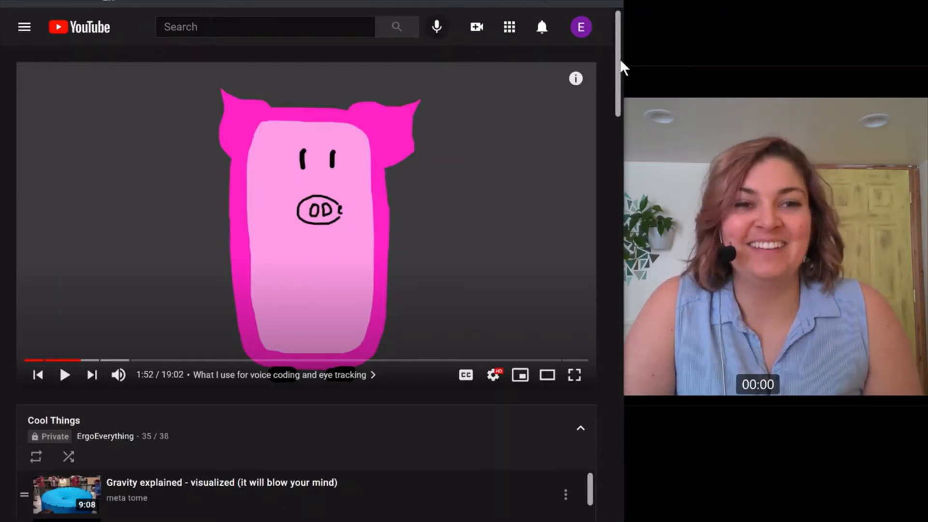
# Play on to the two-eyes drawing at 2:11, then bring up the Tobii Eye Tracker 5 page
pyautogui.click(63, 375)
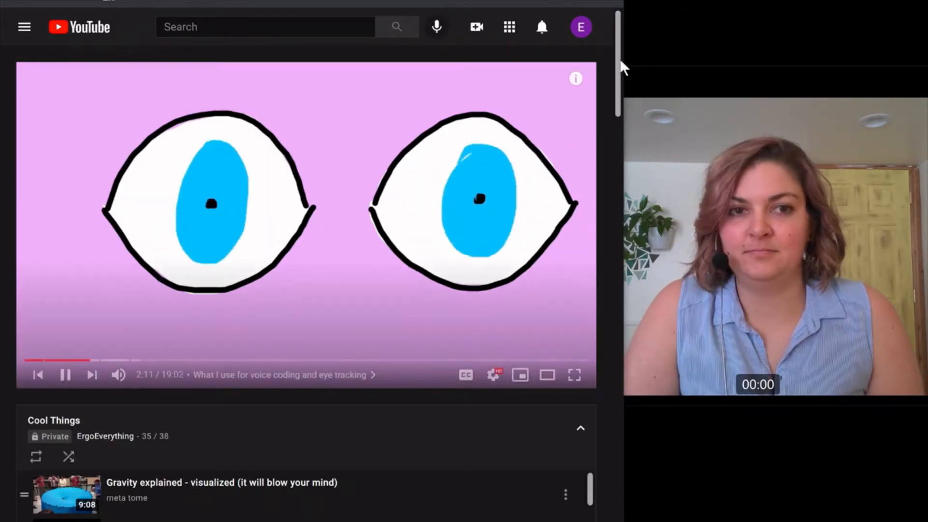
pyautogui.click(66, 375)
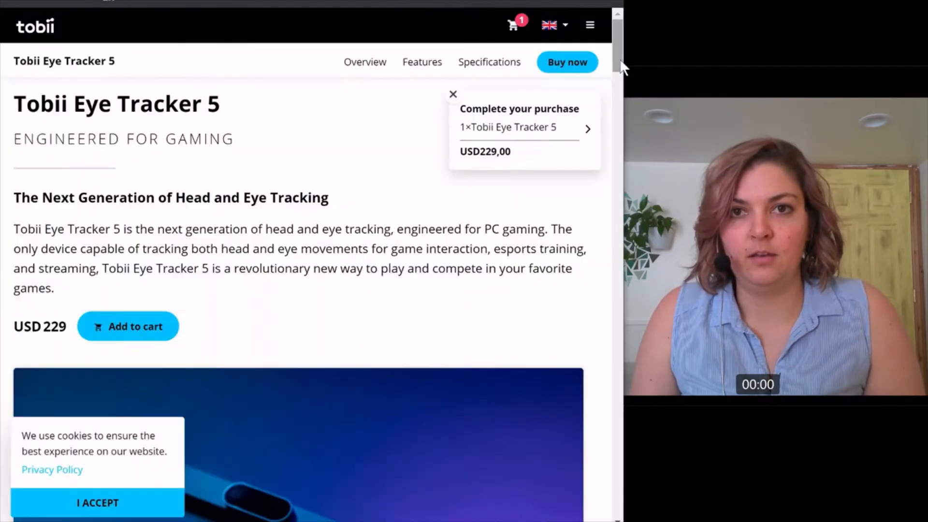
# Scroll the Tobii Eye Tracker 5 page down to its product photo gallery
pyautogui.scroll(-3)
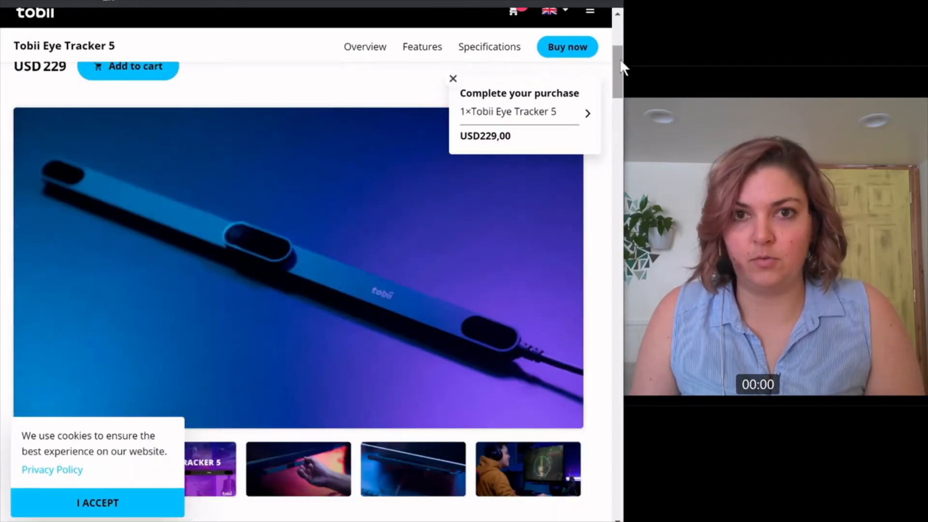
pyautogui.scroll(-3)
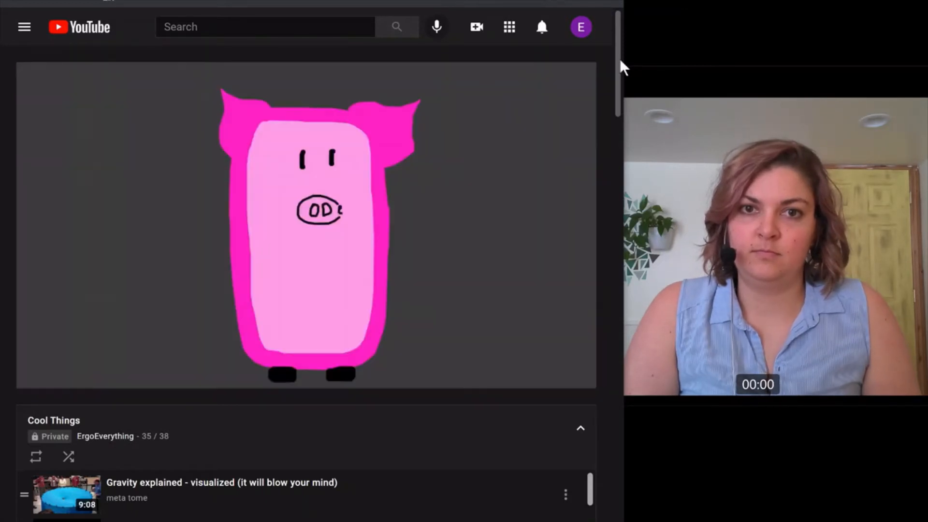
# Pause, then resume playback into the 'Programming an app with voice control' chapter
pyautogui.click(308, 226)
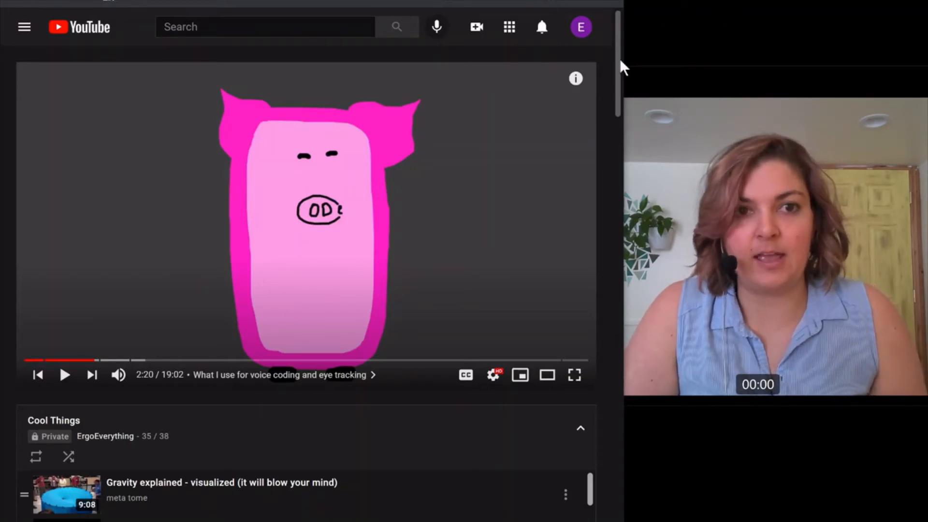
pyautogui.click(63, 376)
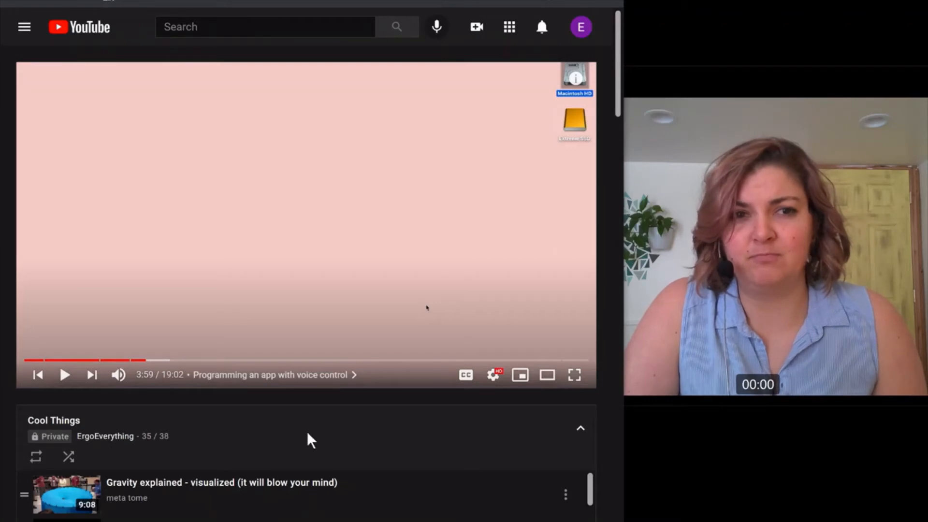
pyautogui.click(65, 375)
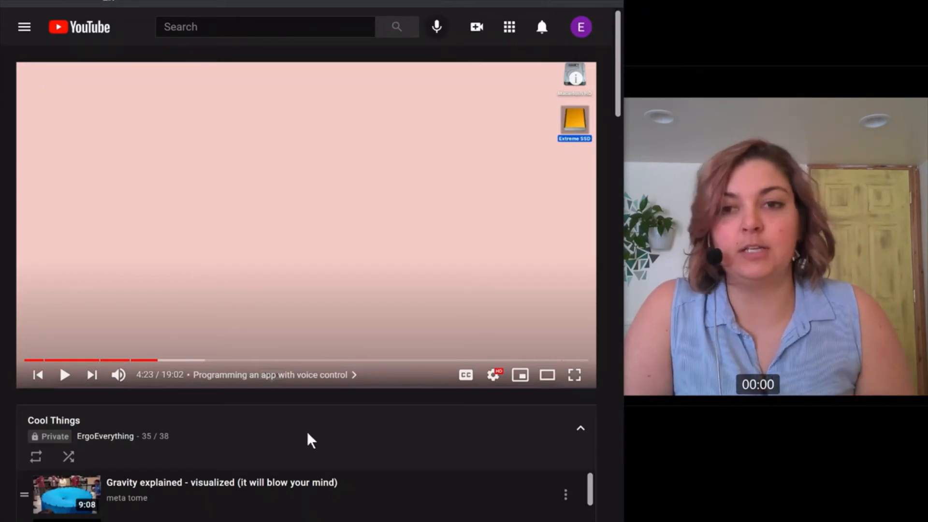
# Resume the video from the empty desktop scene around 4:23
pyautogui.click(63, 375)
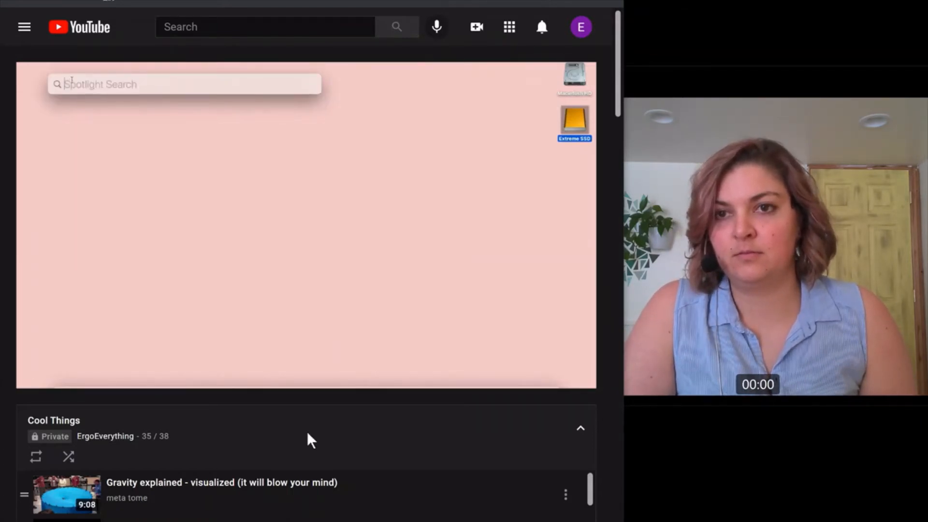
# Follow the demo where 'terminal' and 'nano' are entered in the shell
pyautogui.write('terminal')
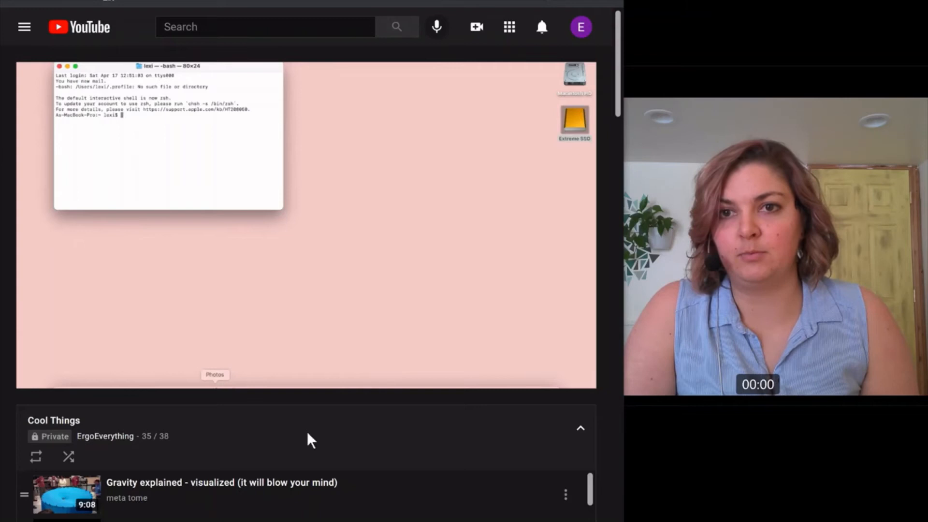
pyautogui.write('nano')
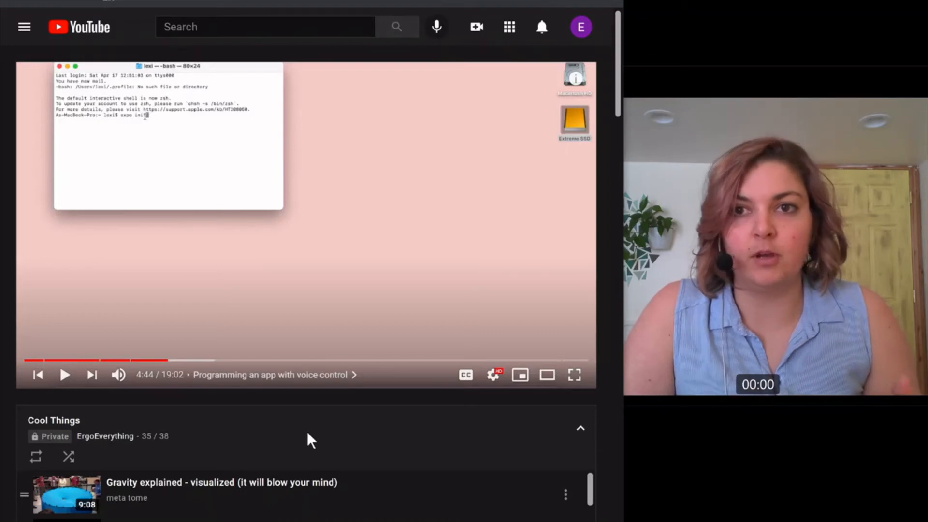
# Continue past the shell command to the 'MyProjectUsingJustMyVoice' Xcode welcome screen
pyautogui.click(64, 375)
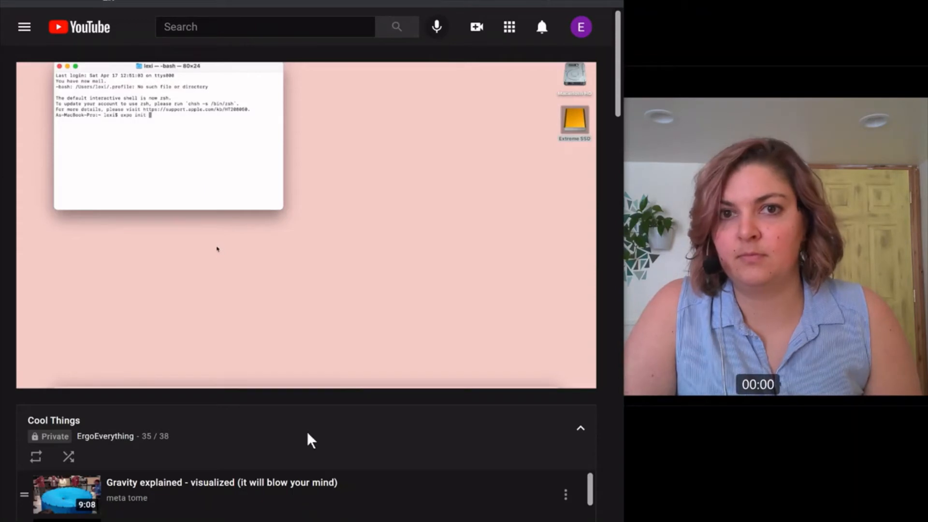
pyautogui.write('MyProjectUsingJustMyVoice')
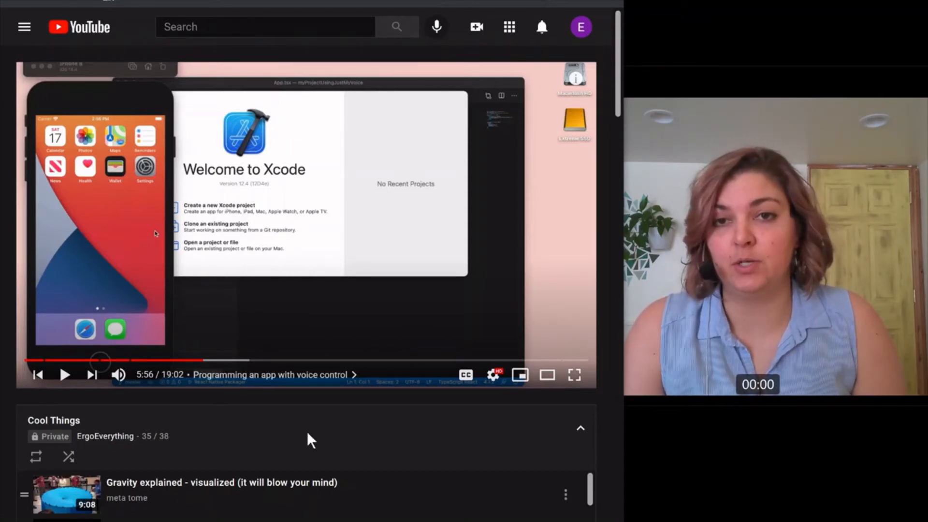
# Resume from the Xcode screen into the project's code files beside the simulator
pyautogui.click(64, 375)
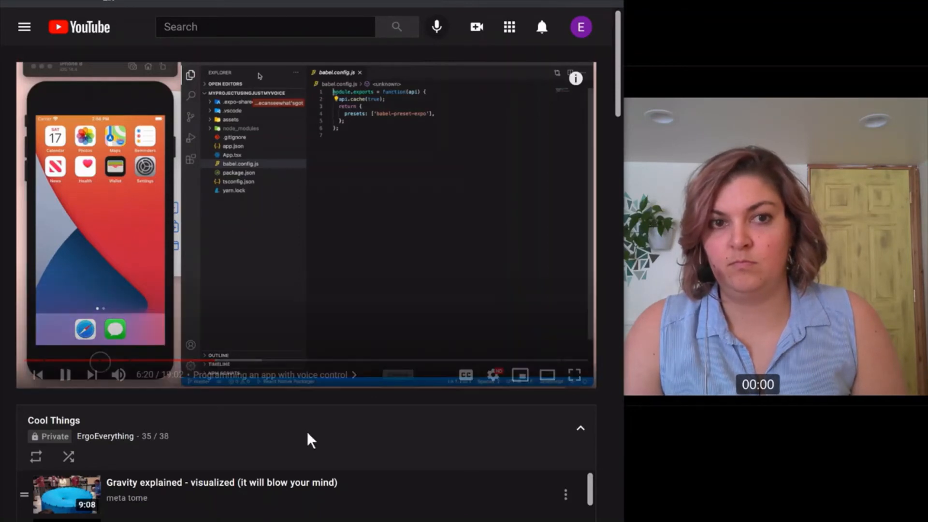
pyautogui.click(63, 375)
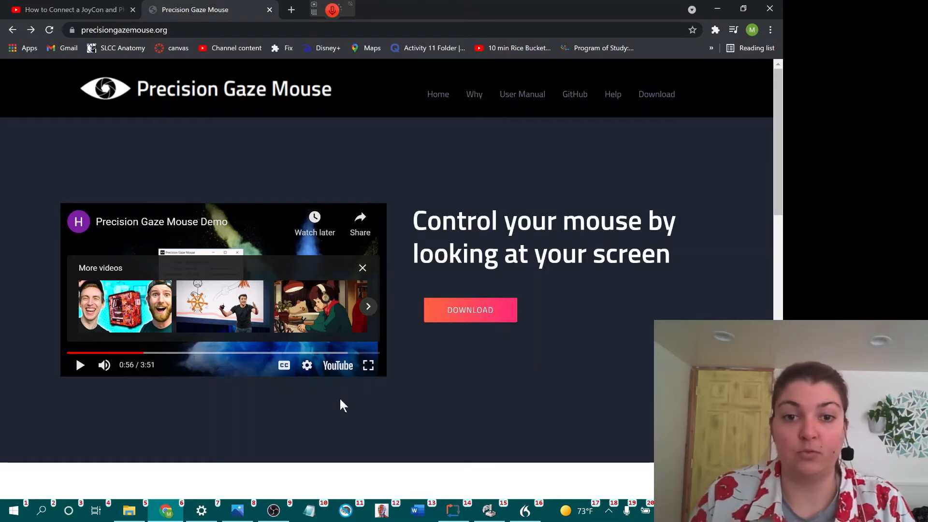
pyautogui.moveTo(369, 373)
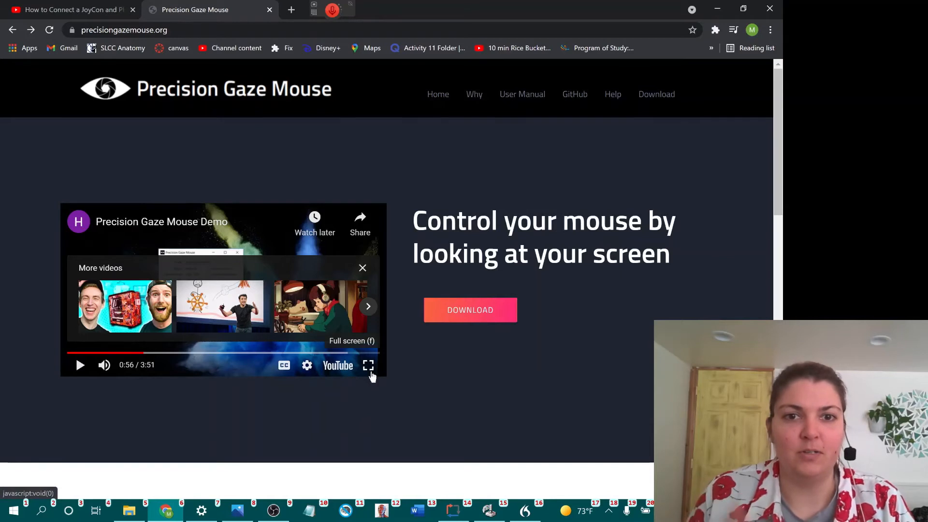
pyautogui.click(362, 268)
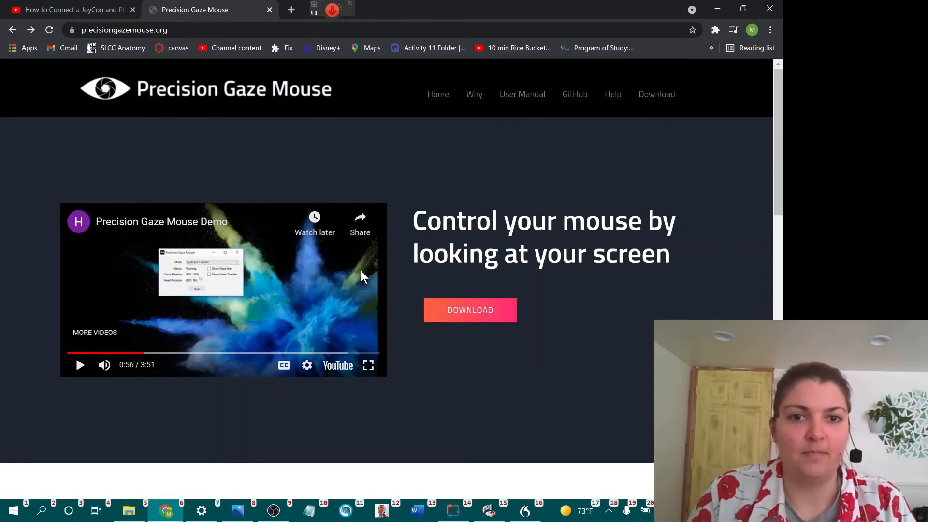
pyautogui.moveTo(391, 280)
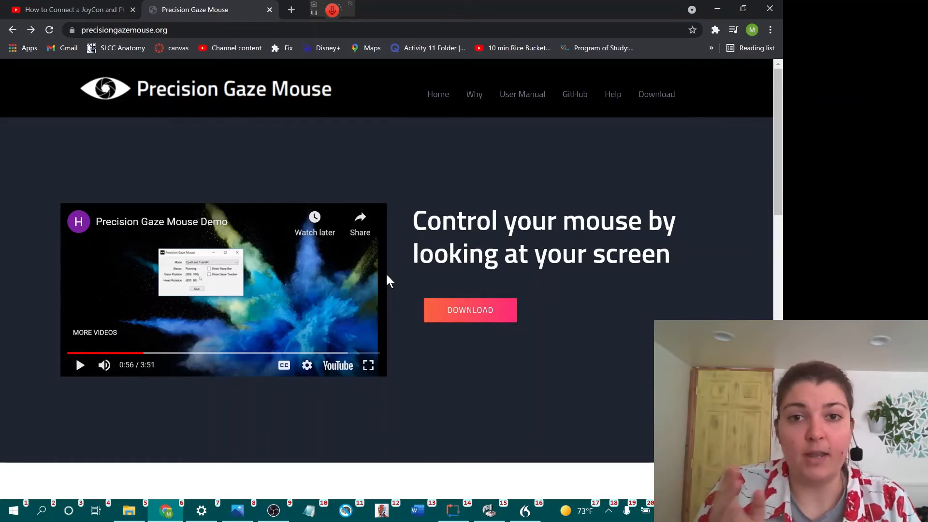
pyautogui.moveTo(412, 179)
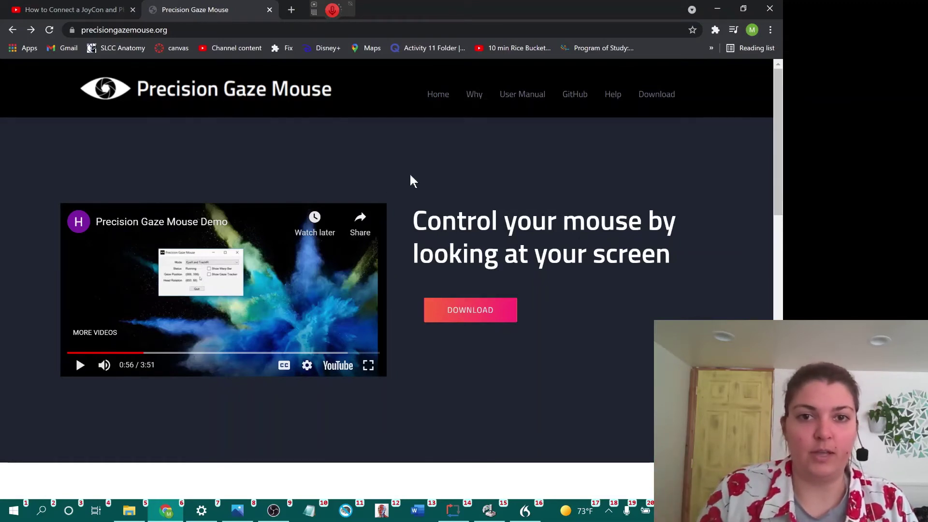
pyautogui.moveTo(402, 317)
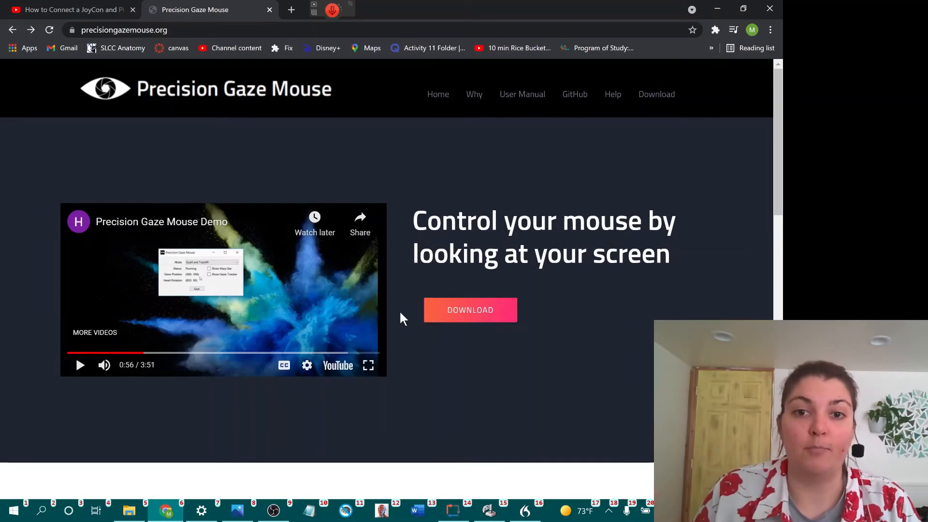
pyautogui.moveTo(368, 366)
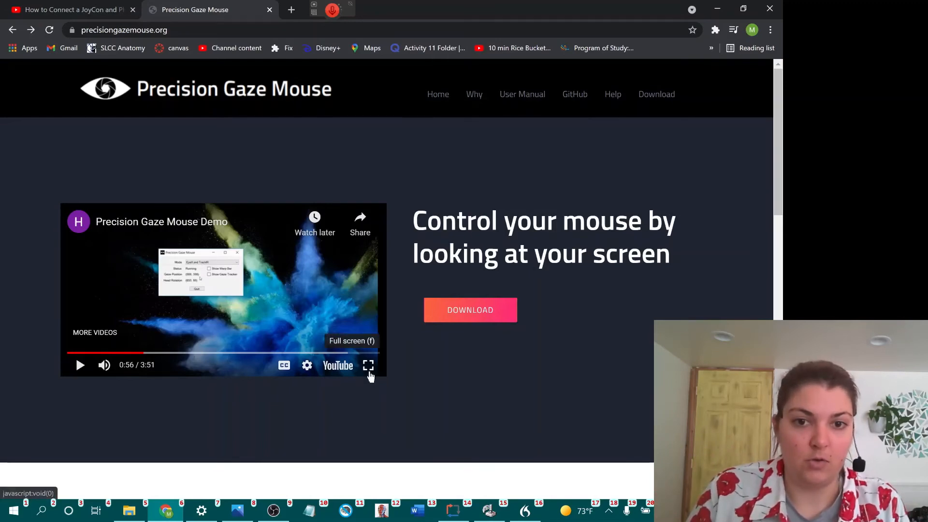
pyautogui.click(368, 366)
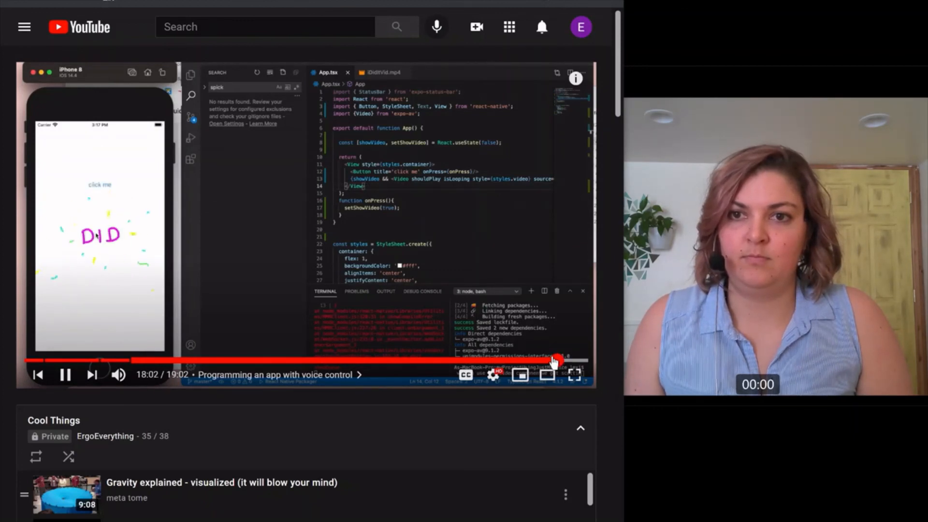
pyautogui.moveTo(558, 360)
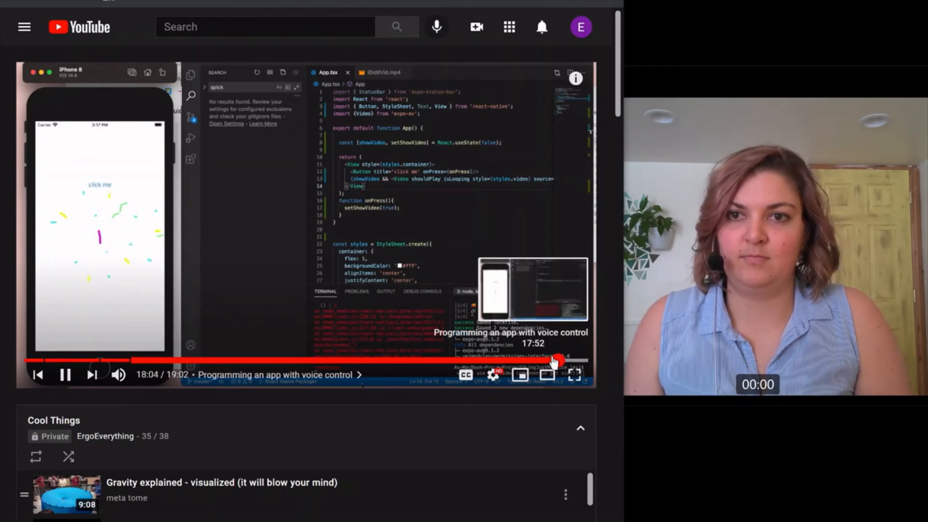